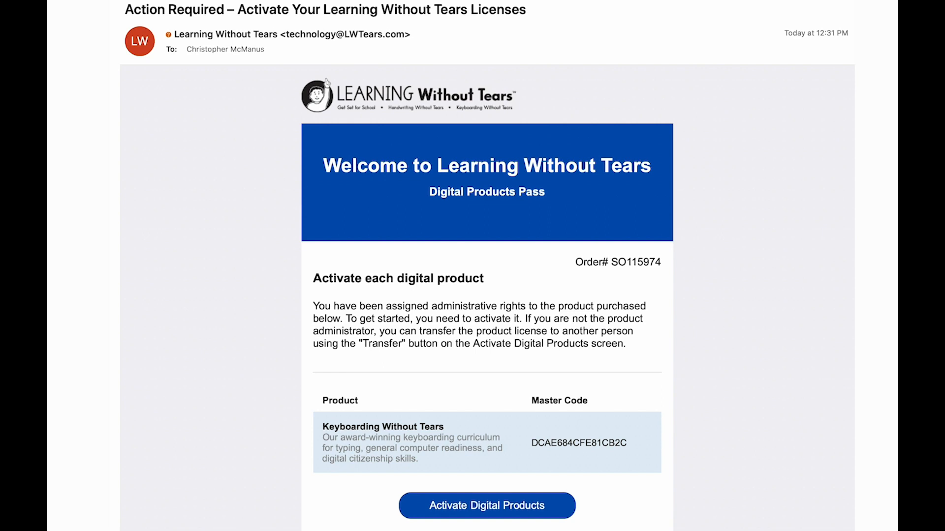
{"action": "mouse_move", "coordinate": [221, 178]}
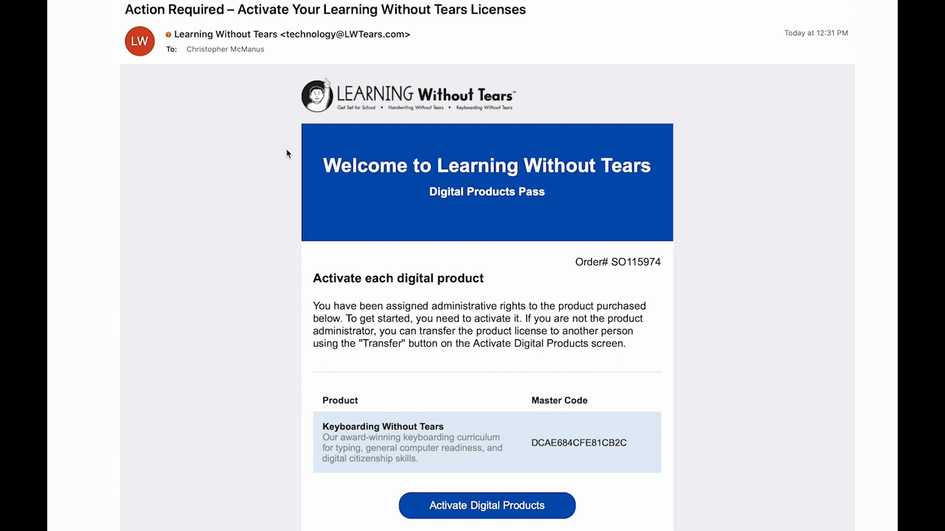
{"action": "mouse_move", "coordinate": [486, 517]}
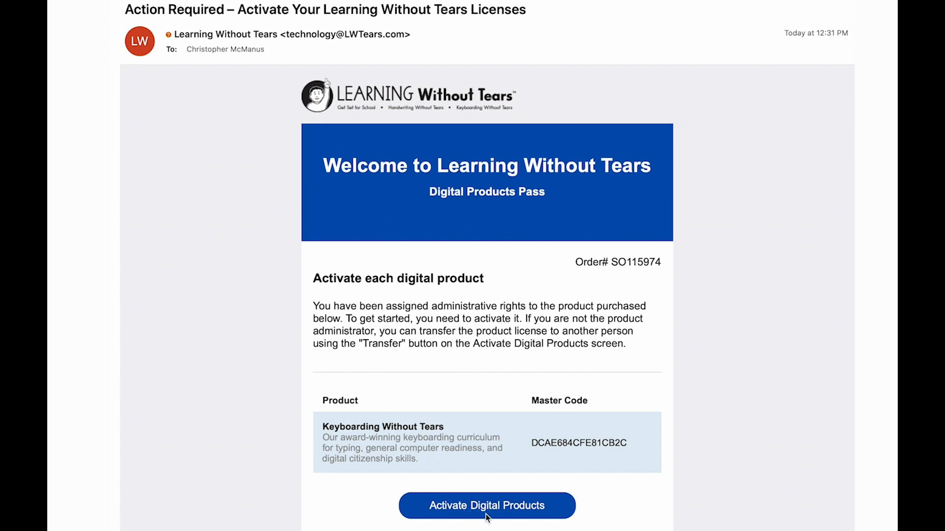
Follow the Activate Digital Products link in the Keyboarding Without Tears license email.
{"action": "left_click", "coordinate": [486, 506]}
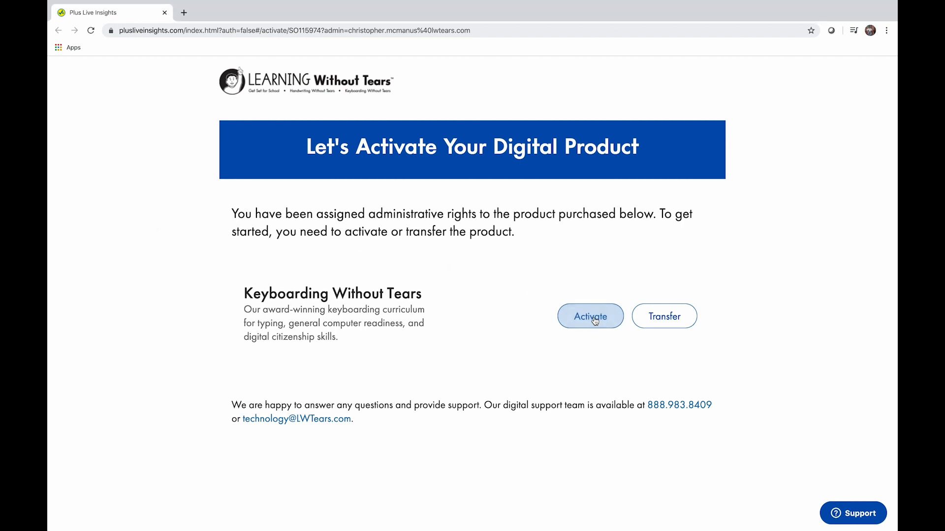
Activate Keyboarding Without Tears, confirm the administrator, and open the master code unlock page.
{"action": "left_click", "coordinate": [590, 317]}
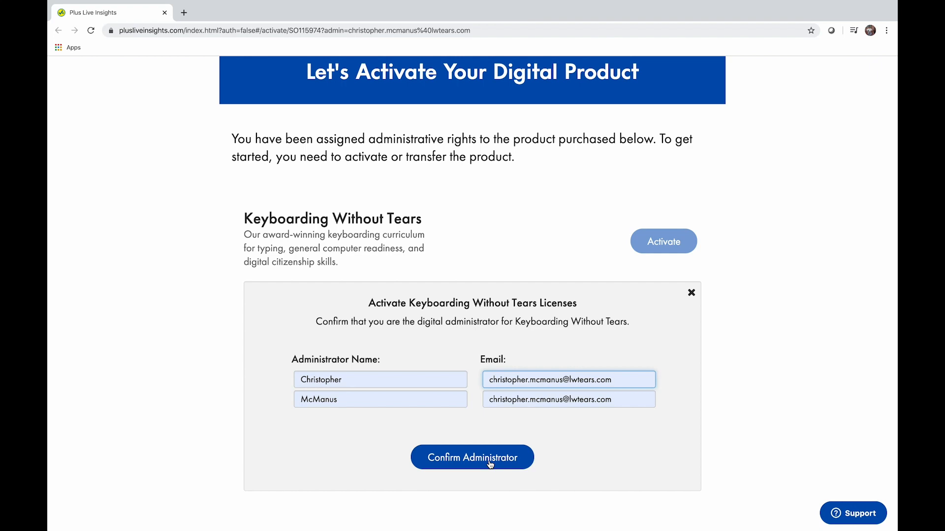
{"action": "left_click", "coordinate": [472, 457]}
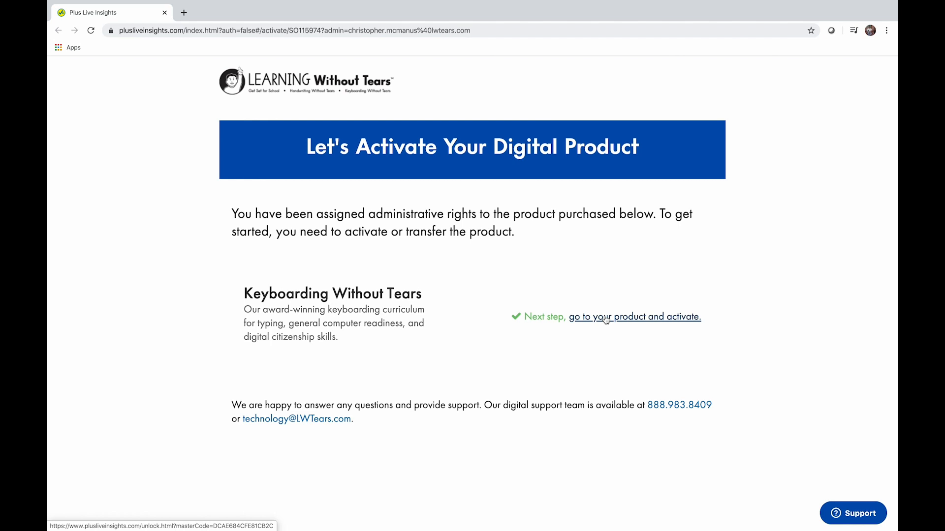
{"action": "left_click", "coordinate": [634, 317]}
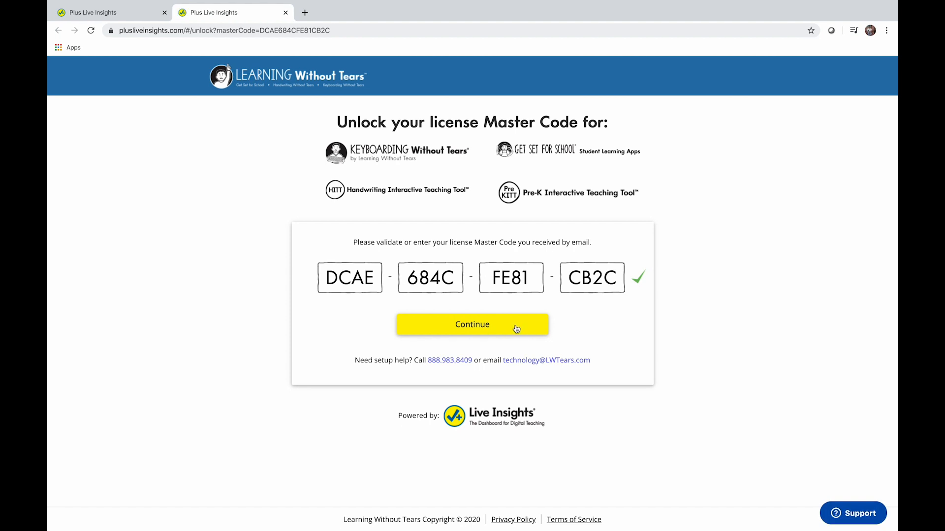
Continue with the validated master code and log in to the member account.
{"action": "left_click", "coordinate": [472, 324]}
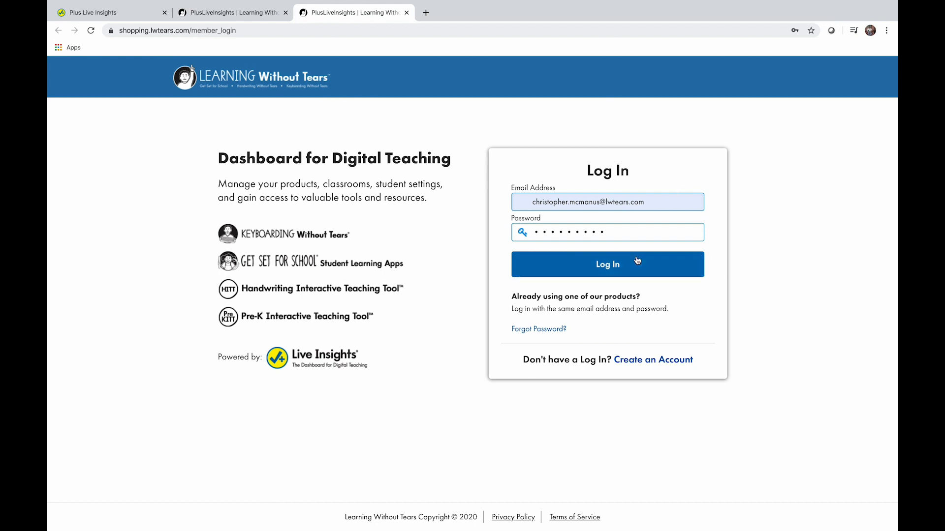
{"action": "left_click", "coordinate": [607, 264]}
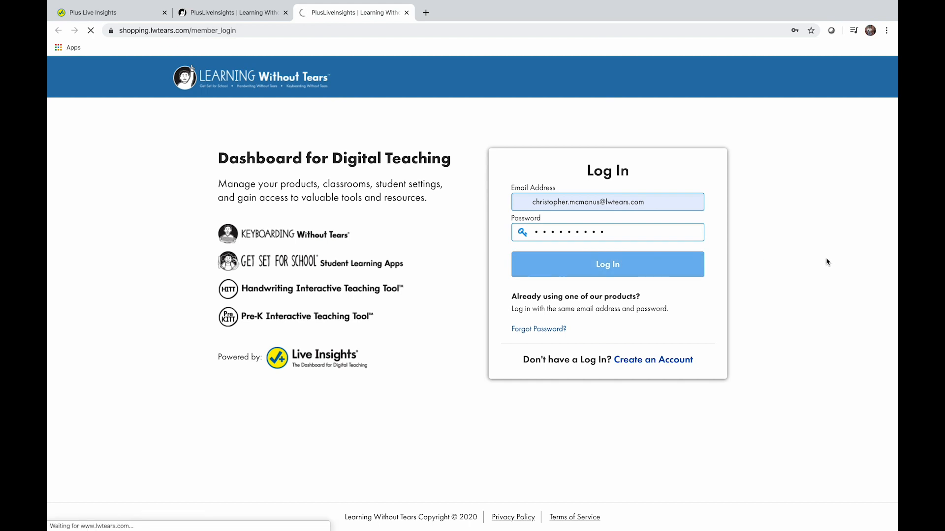
{"action": "left_click", "coordinate": [606, 264]}
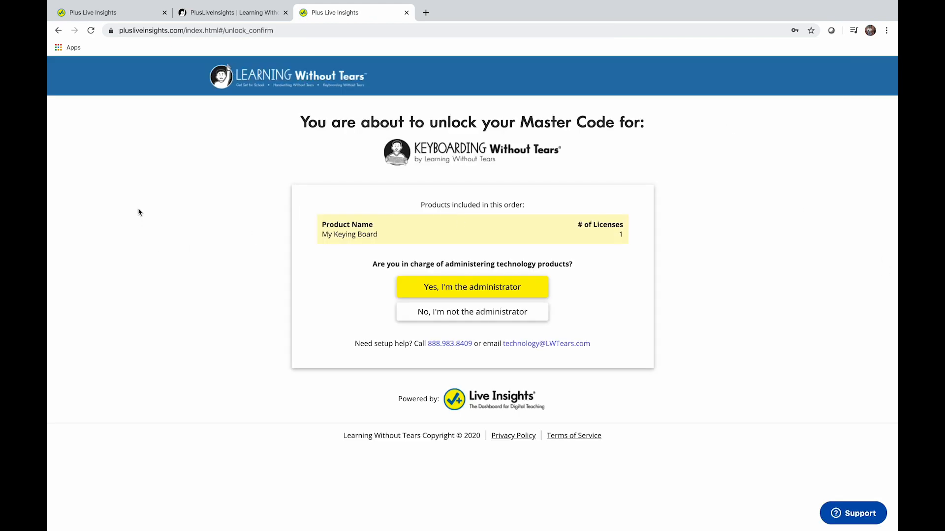
{"action": "mouse_move", "coordinate": [163, 284]}
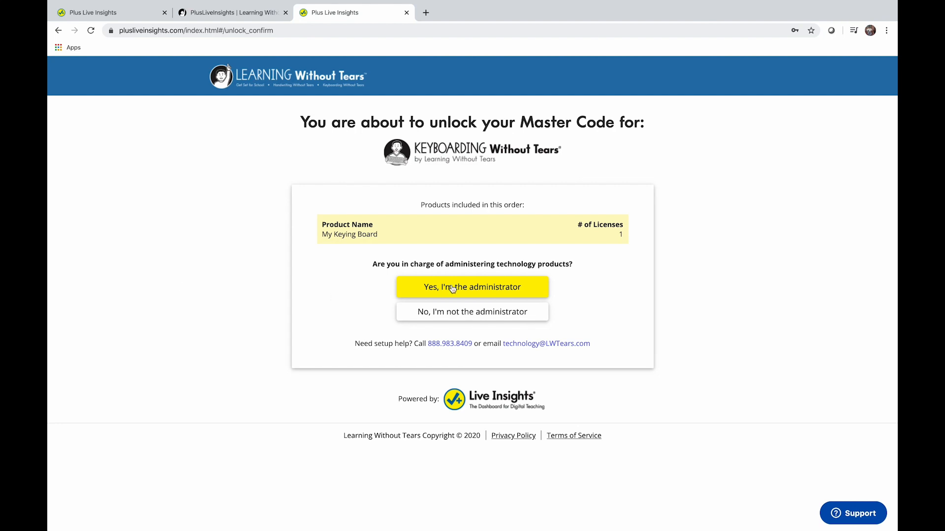
Confirm administrator status and unlock the Keyboarding Without Tears master code.
{"action": "left_click", "coordinate": [472, 286]}
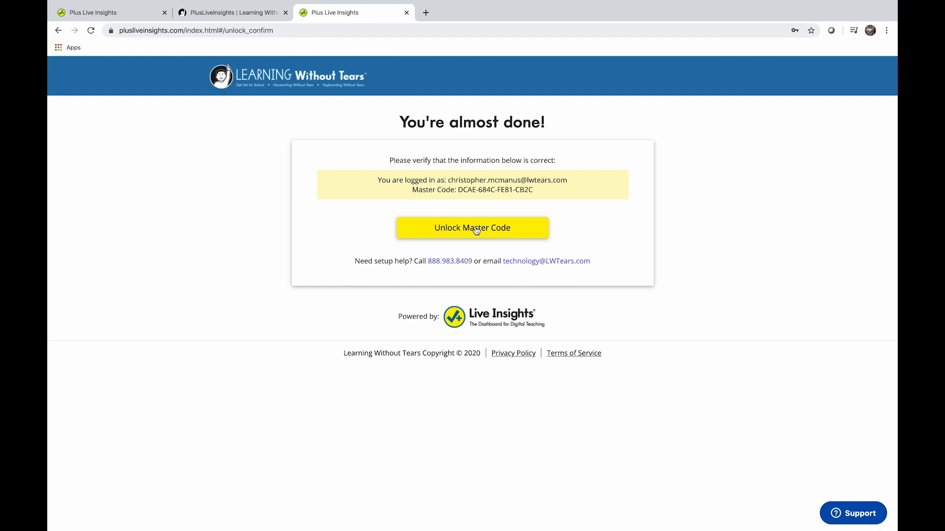
{"action": "left_click", "coordinate": [472, 228]}
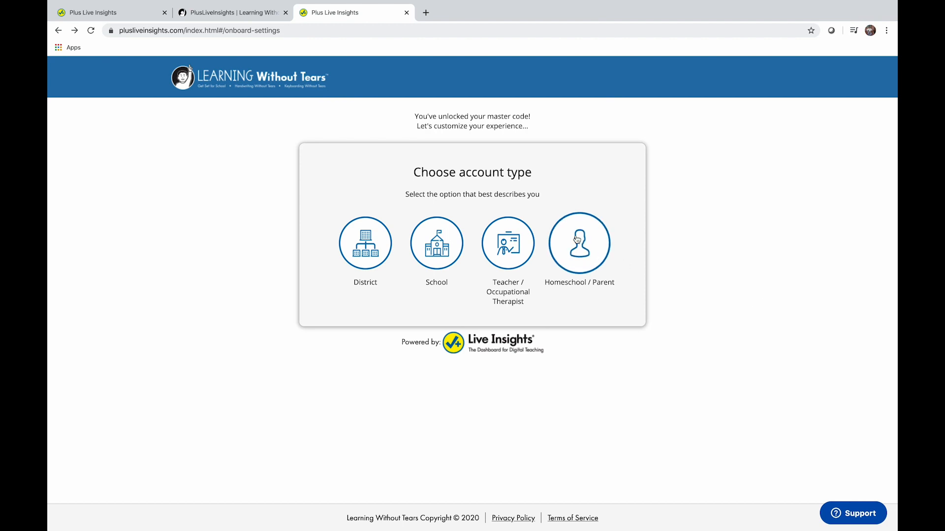
Choose the Homeschool / Parent account type with Option 3, manual student entry.
{"action": "left_click", "coordinate": [580, 243]}
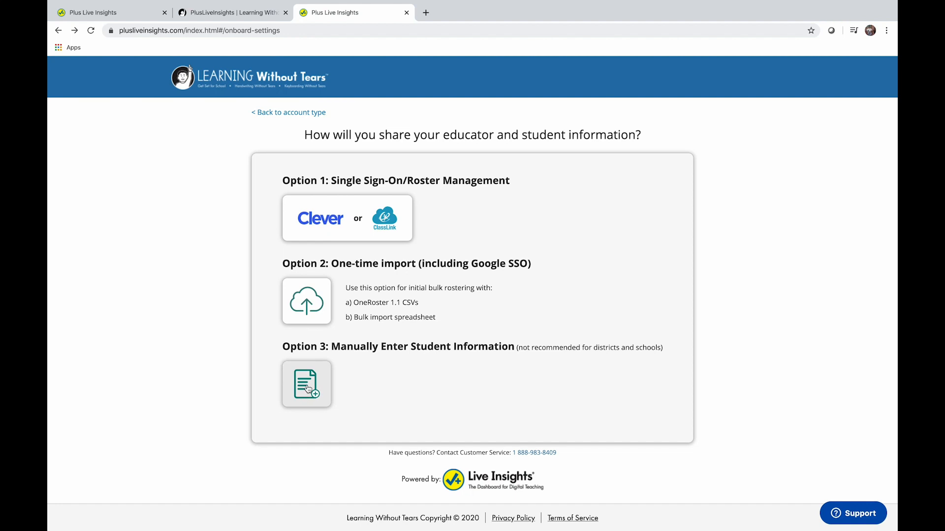
{"action": "left_click", "coordinate": [306, 384]}
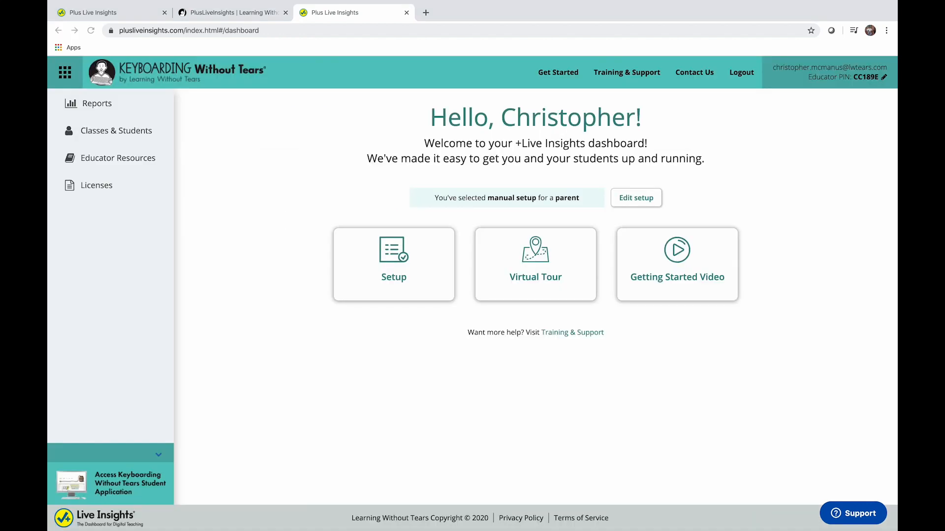
{"action": "mouse_move", "coordinate": [241, 194]}
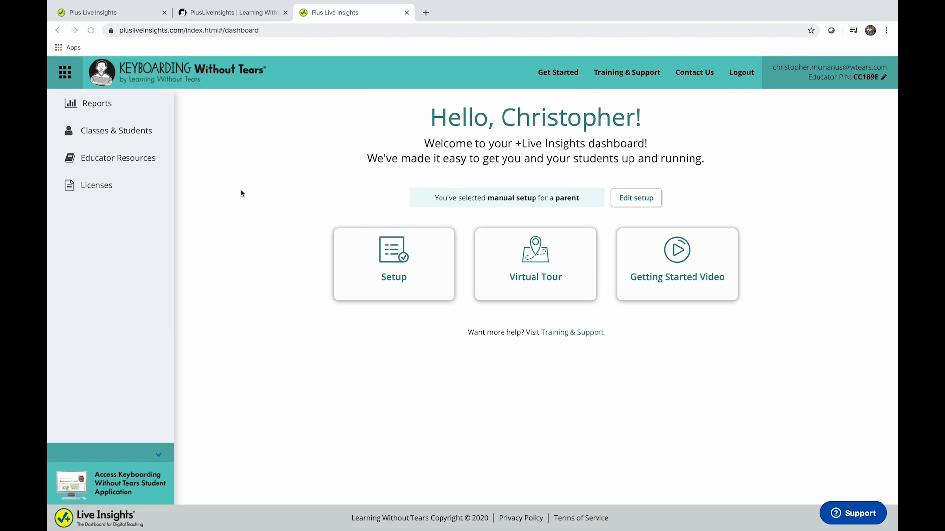
{"action": "mouse_move", "coordinate": [108, 134]}
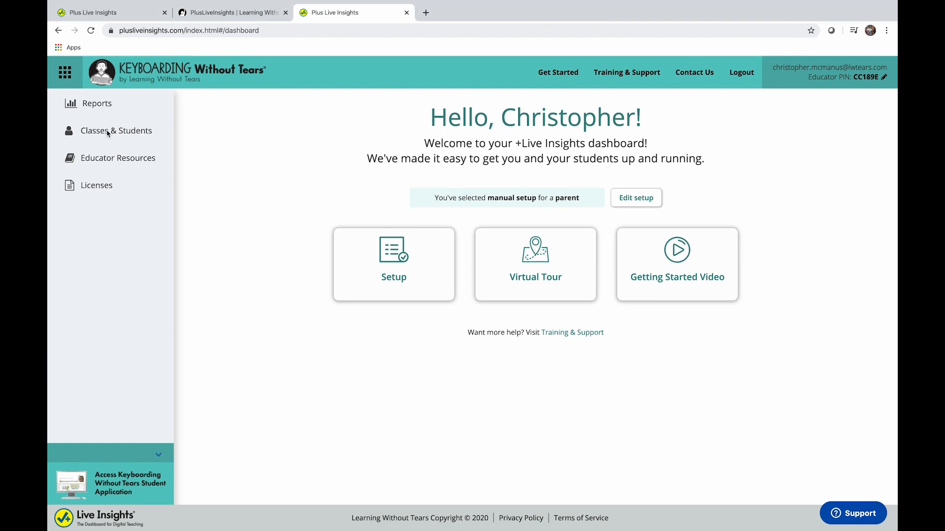
From Classes & Students, create class 'Home' with one student using Letter Cards.
{"action": "left_click", "coordinate": [116, 131]}
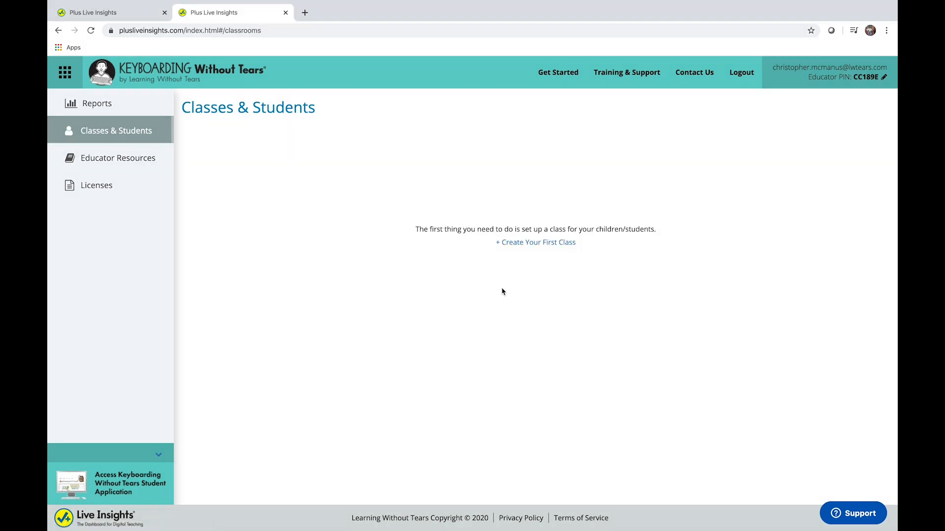
{"action": "left_click", "coordinate": [534, 242]}
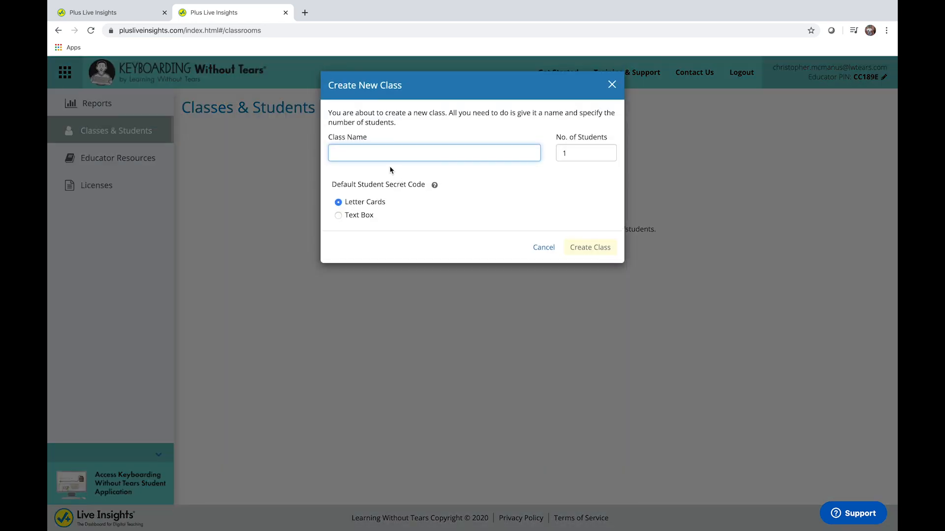
{"action": "type", "text": "Home"}
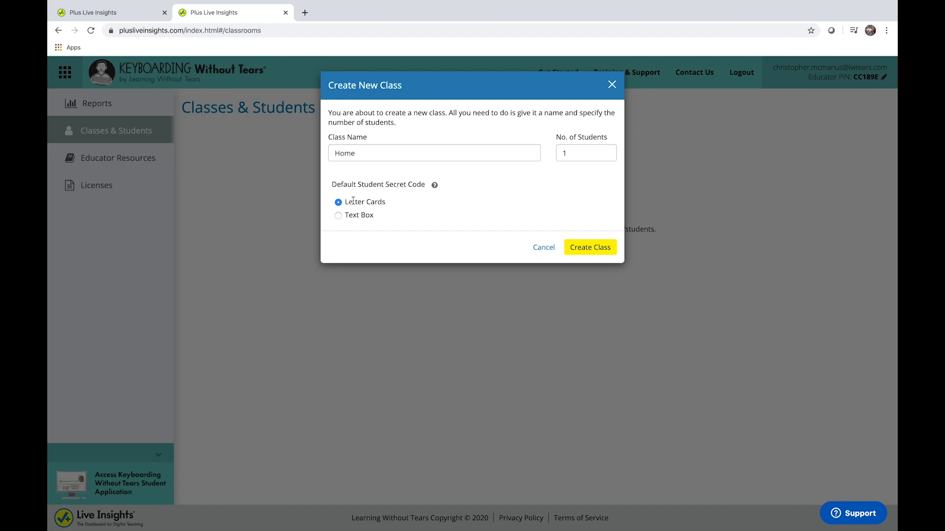
{"action": "left_click", "coordinate": [589, 247]}
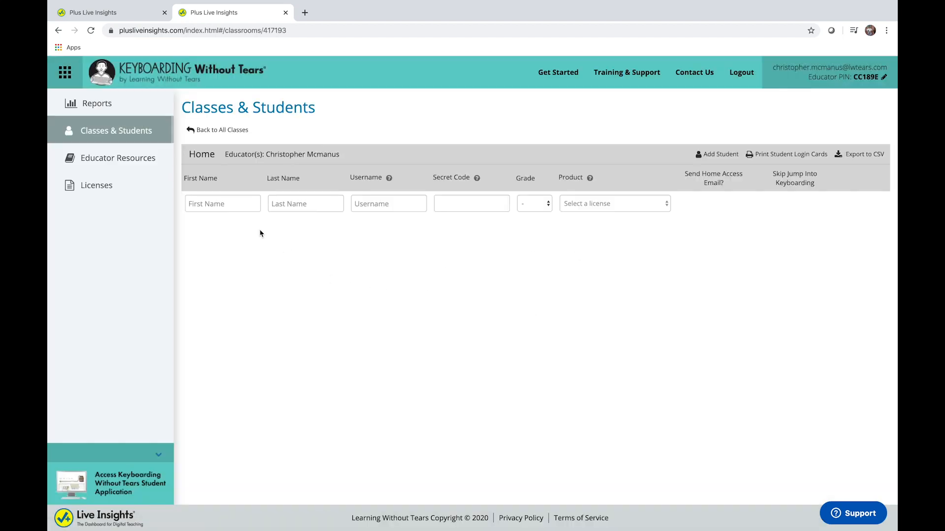
{"action": "type", "text": "Walter"}
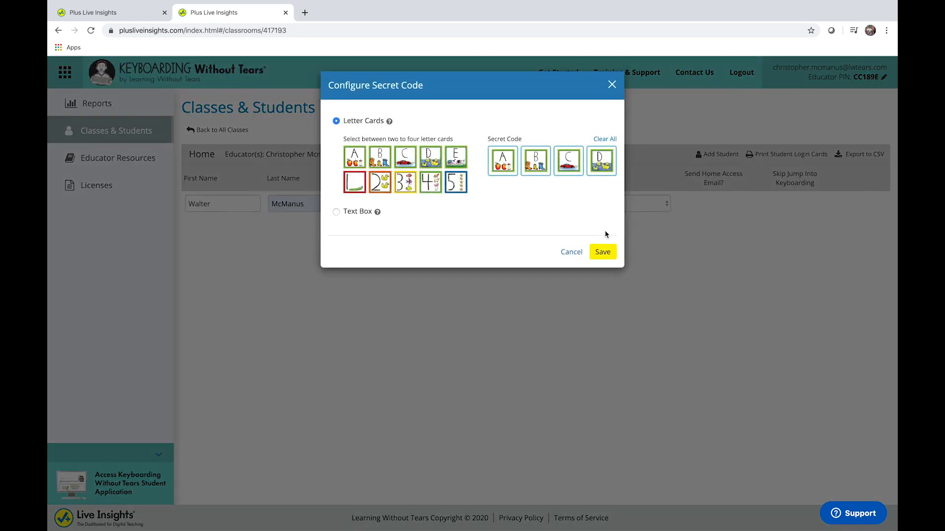
{"action": "left_click", "coordinate": [601, 252]}
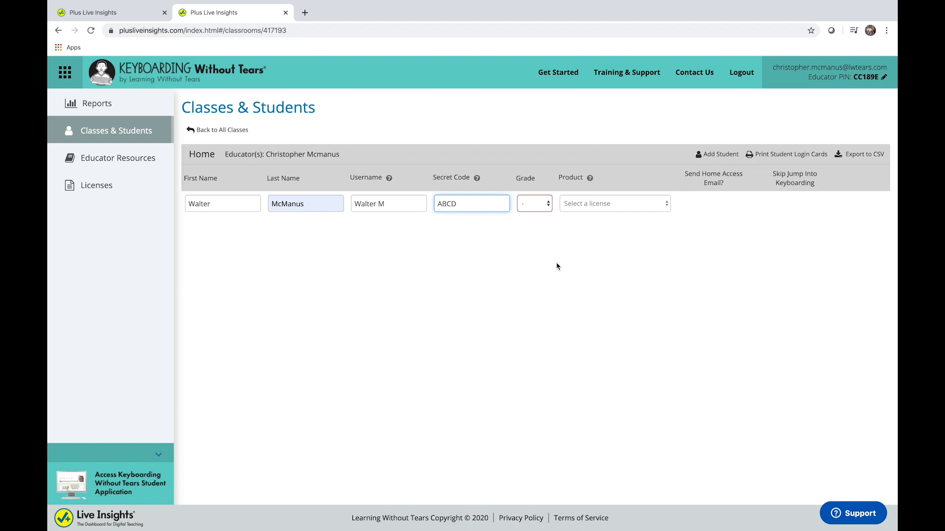
{"action": "left_click", "coordinate": [532, 203]}
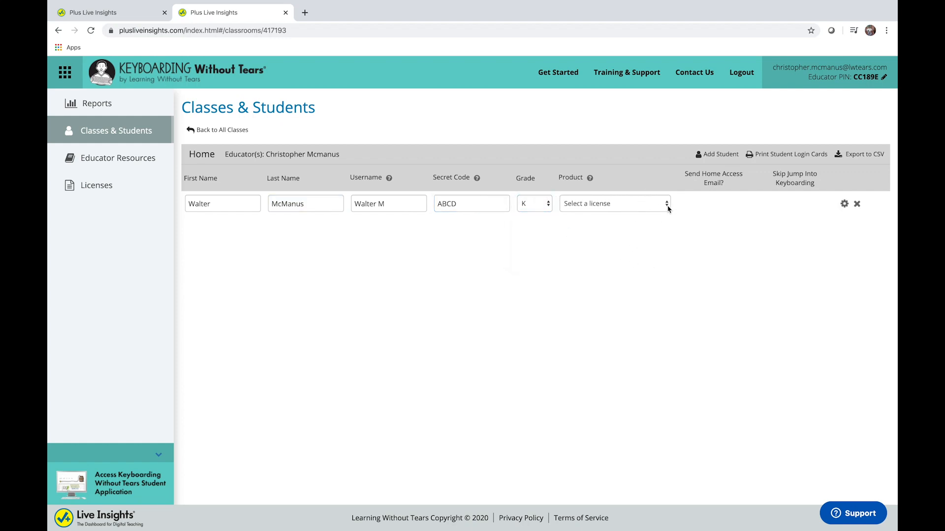
{"action": "left_click", "coordinate": [614, 203]}
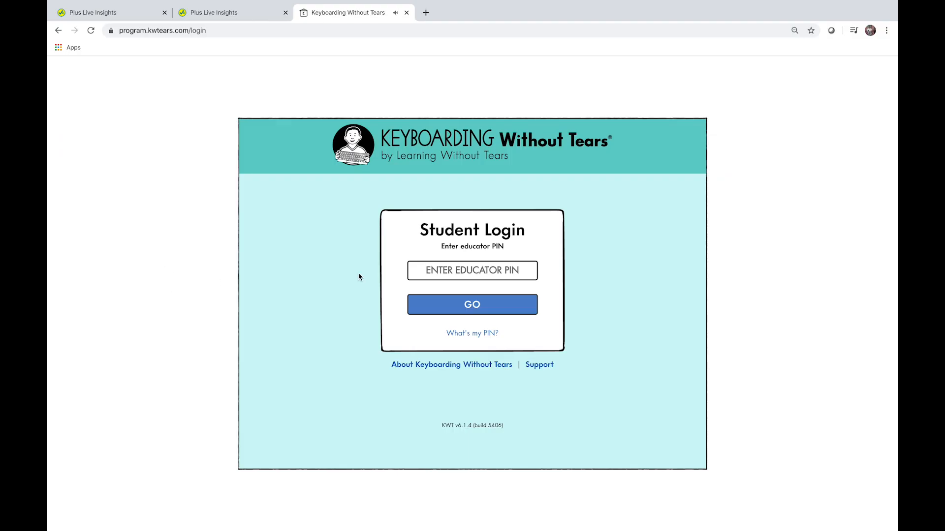
{"action": "mouse_move", "coordinate": [775, 337]}
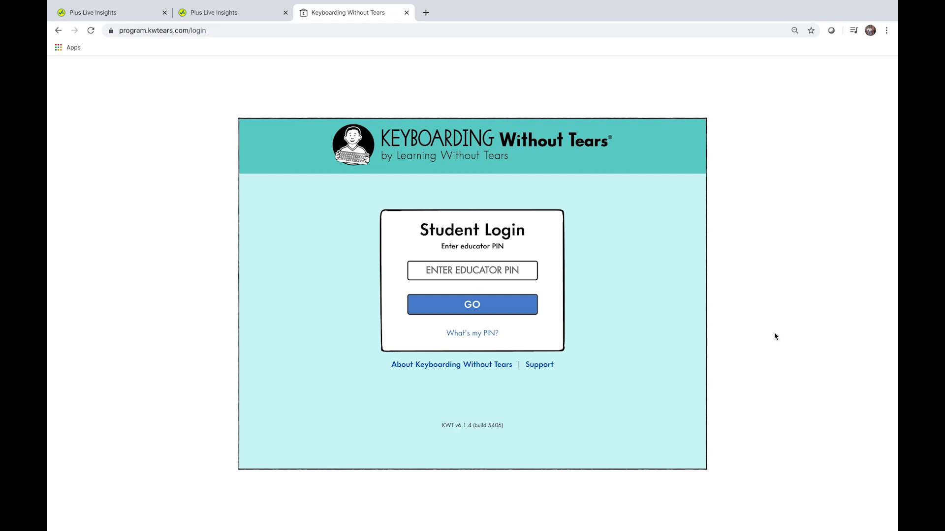
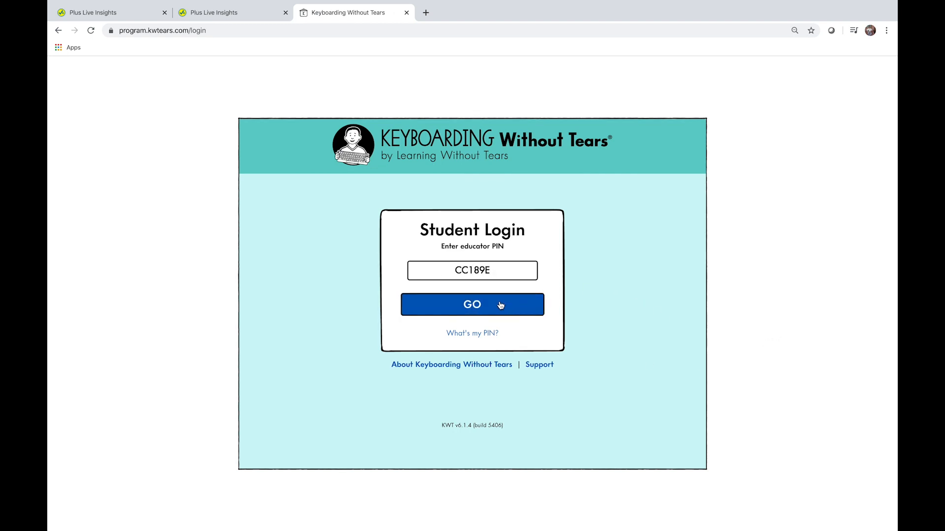
{"action": "left_click", "coordinate": [472, 304]}
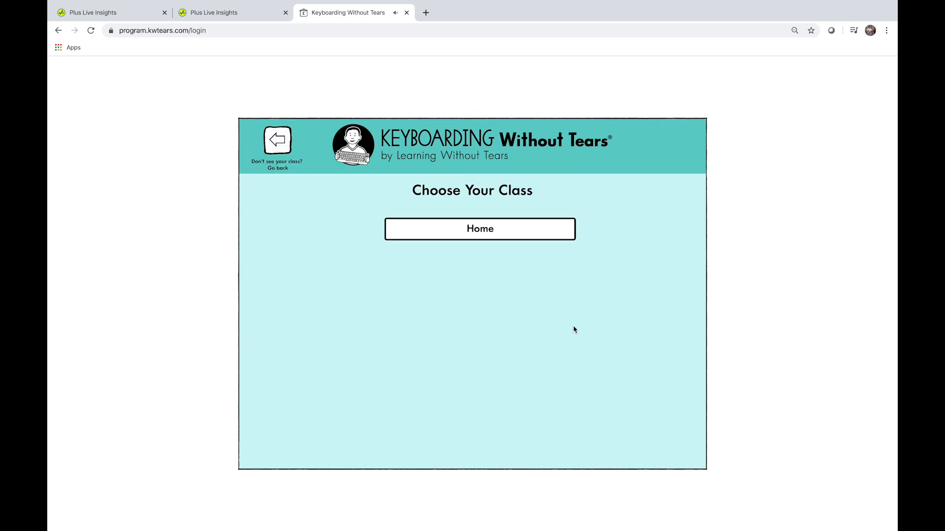
{"action": "left_click", "coordinate": [479, 229]}
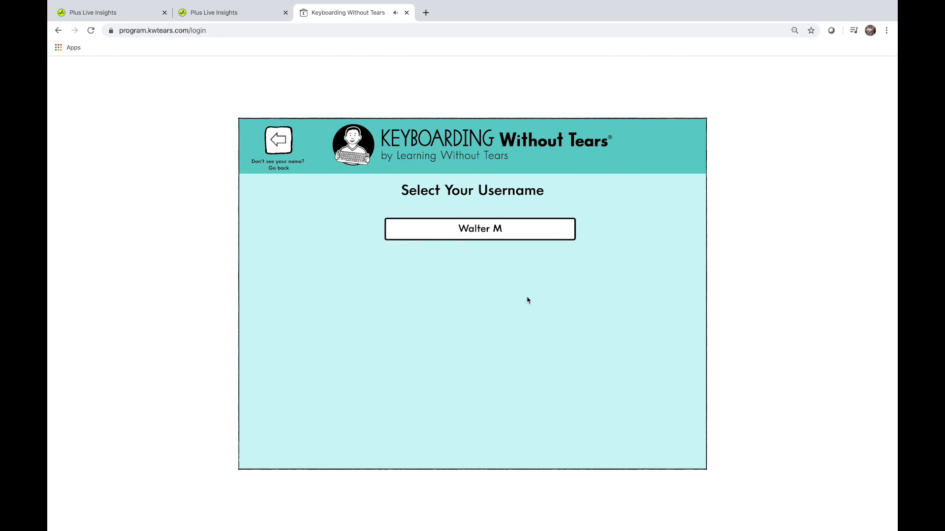
{"action": "left_click", "coordinate": [479, 228]}
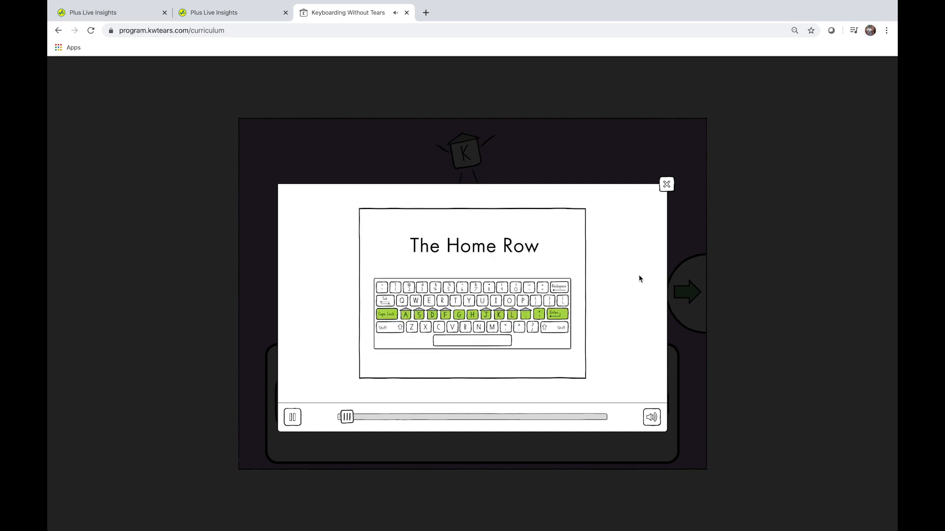
Return to the dashboard and scroll Training & Support down to the quick tips guide.
{"action": "left_click", "coordinate": [232, 11]}
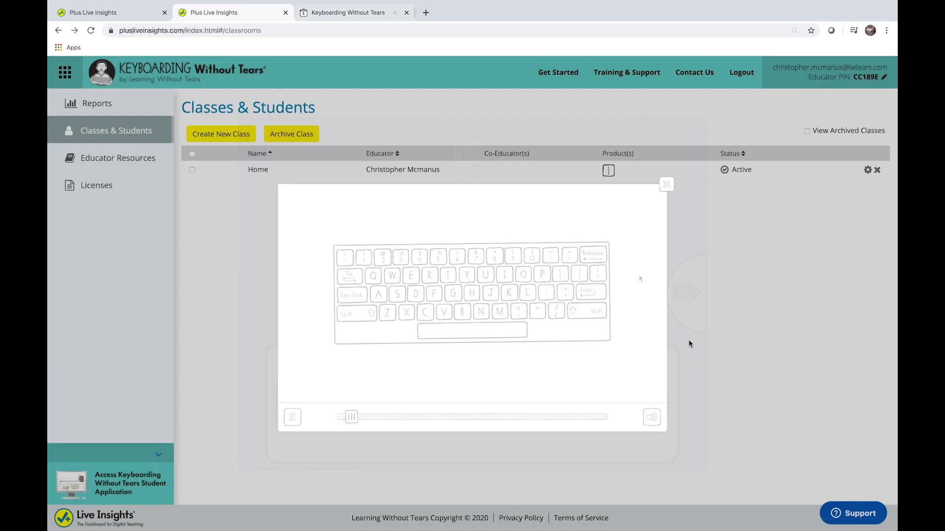
{"action": "left_click", "coordinate": [626, 72]}
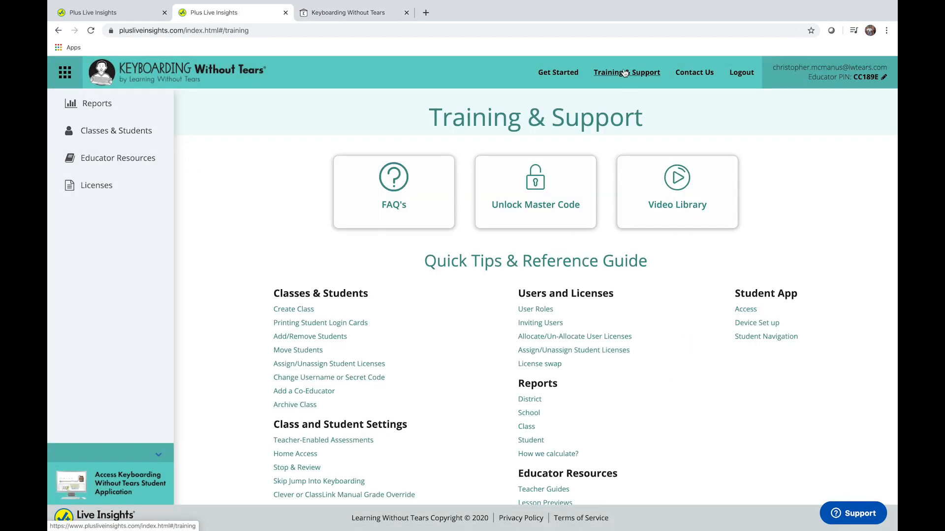
{"action": "scroll", "scroll_direction": "down", "scroll_amount": 3}
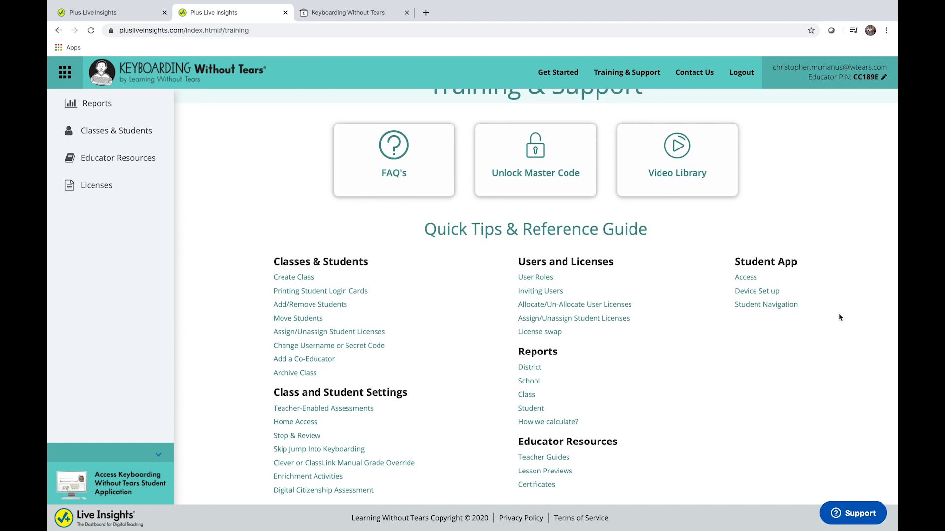
Go to Contact Us and open the Support leave-a-message form.
{"action": "left_click", "coordinate": [694, 72]}
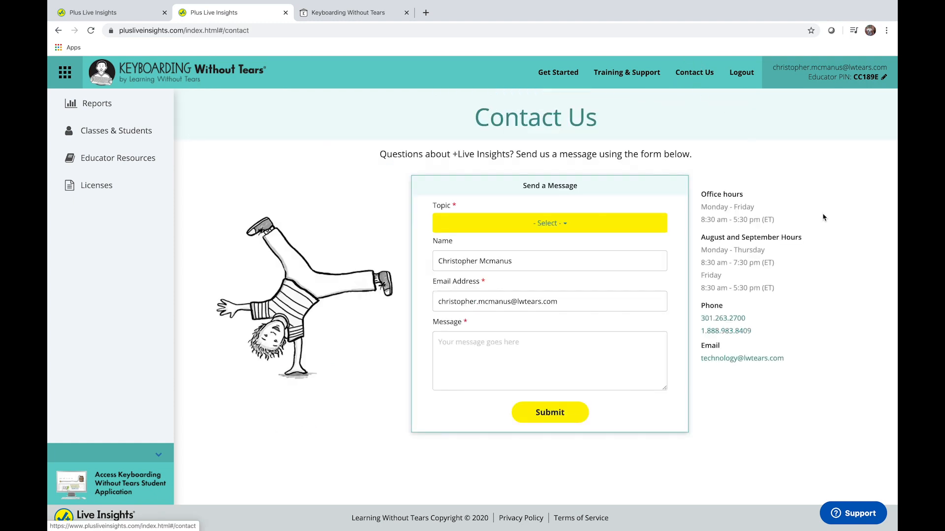
{"action": "mouse_move", "coordinate": [847, 234]}
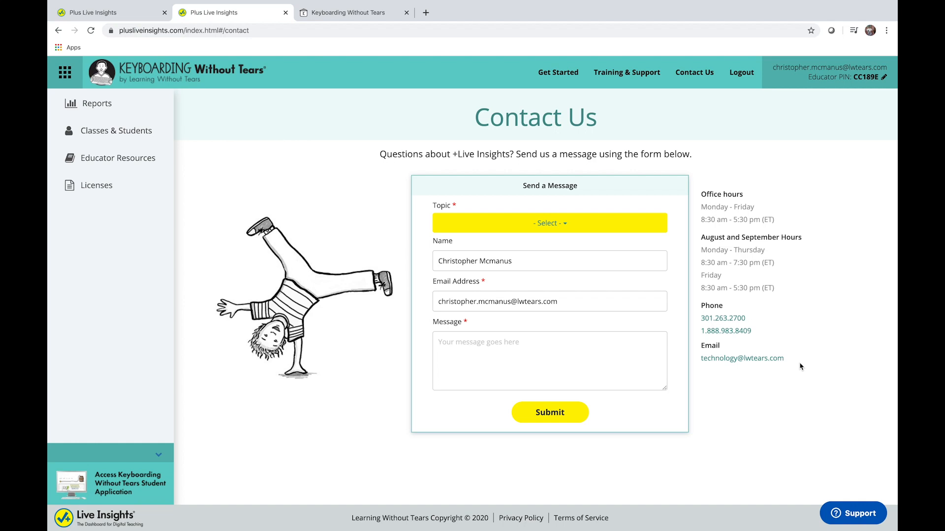
{"action": "mouse_move", "coordinate": [788, 365]}
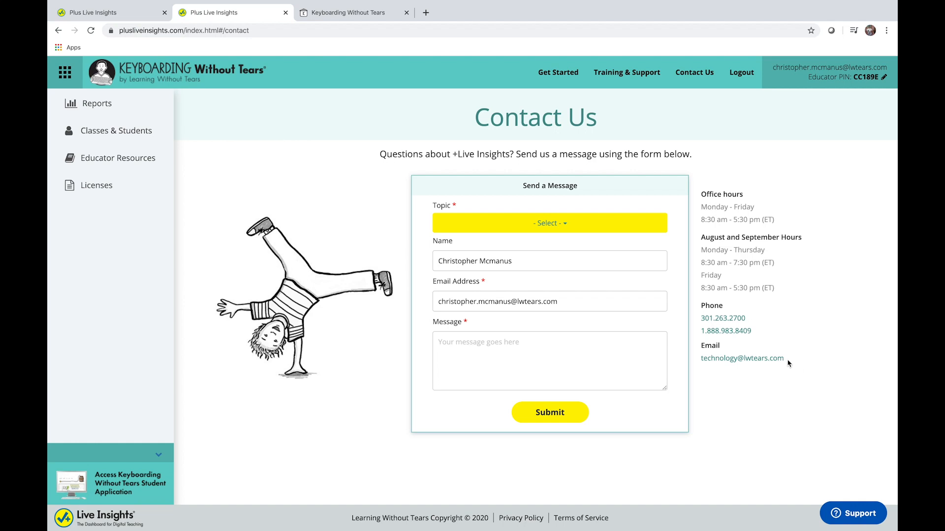
{"action": "mouse_move", "coordinate": [829, 416]}
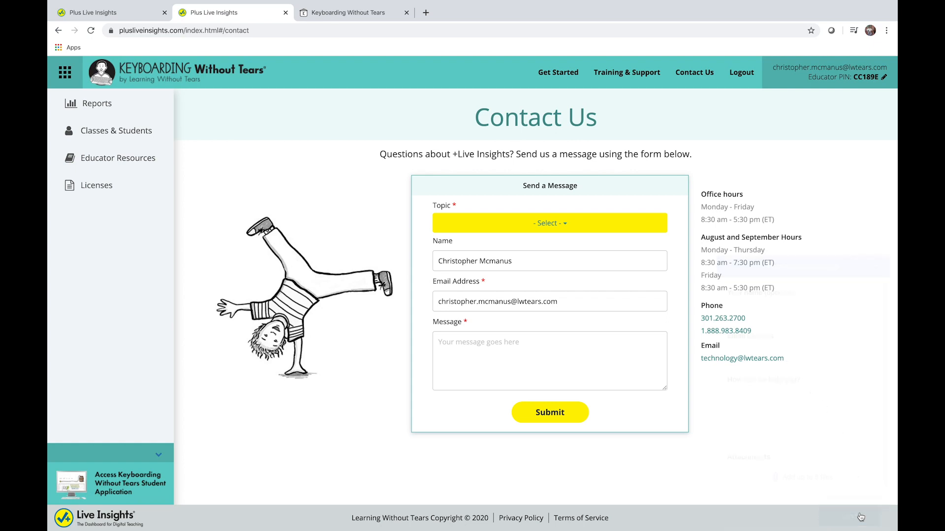
{"action": "left_click", "coordinate": [860, 517]}
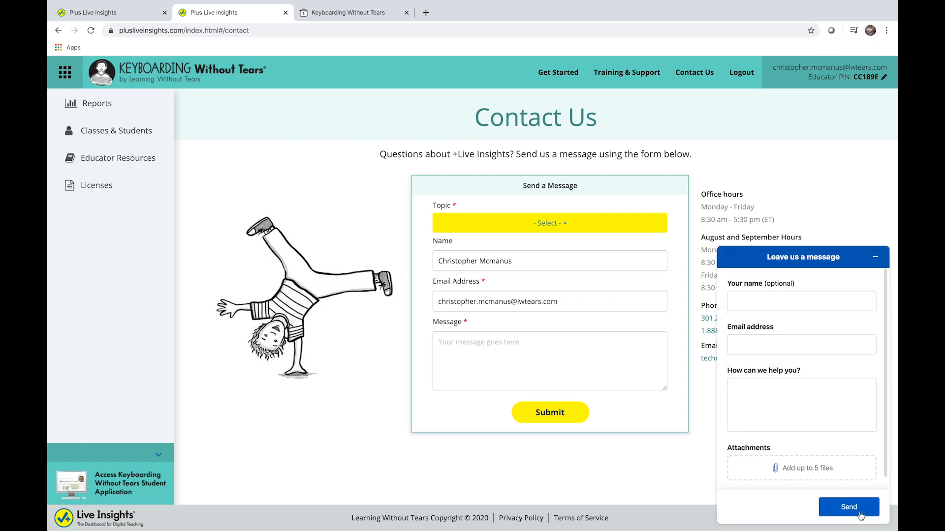